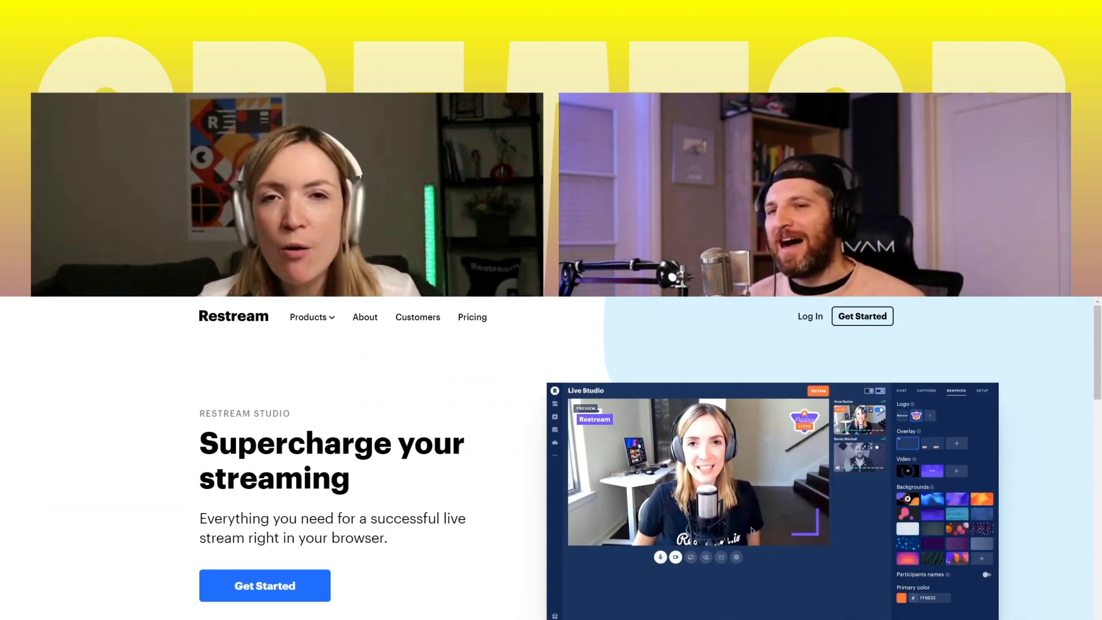
Enter the Live Studio from the Restream Studio homepage via Get Started.
scroll(down, 3)
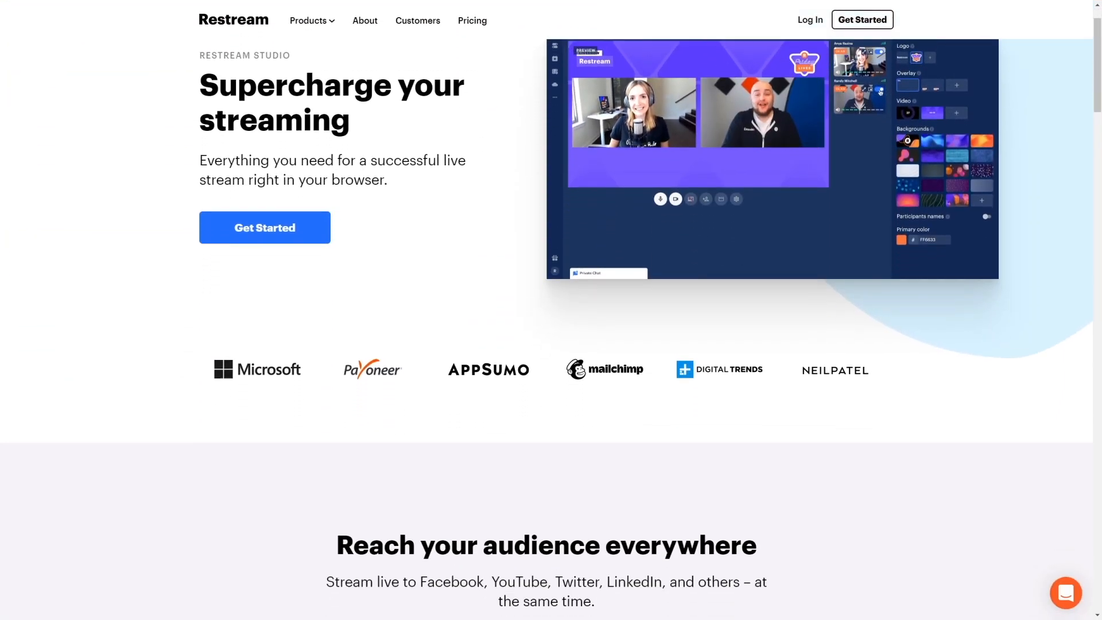
click(472, 19)
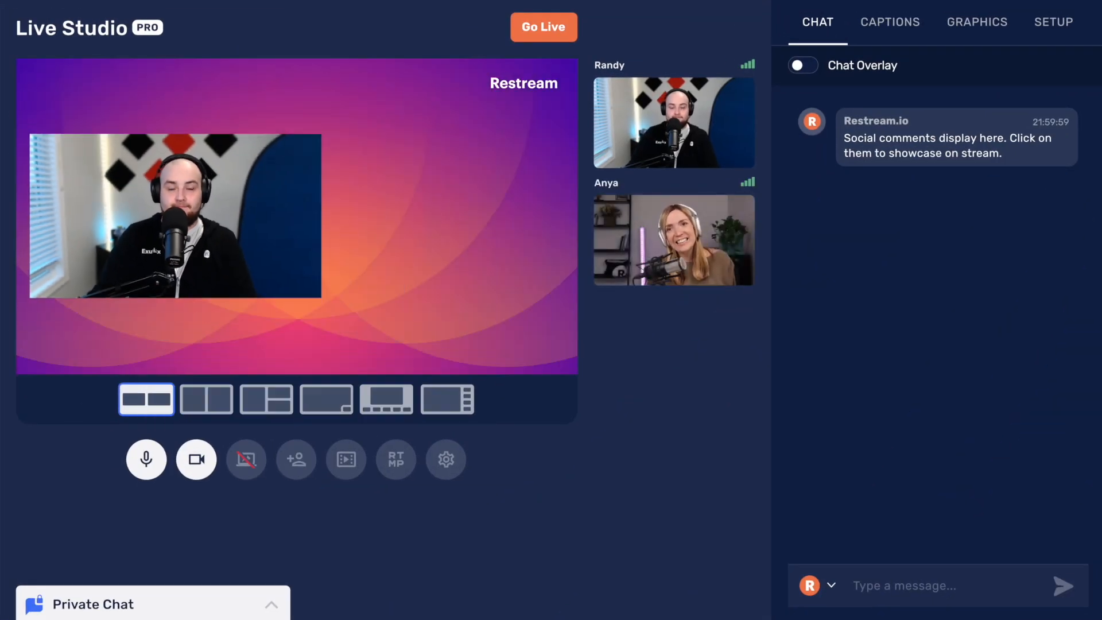
click(145, 400)
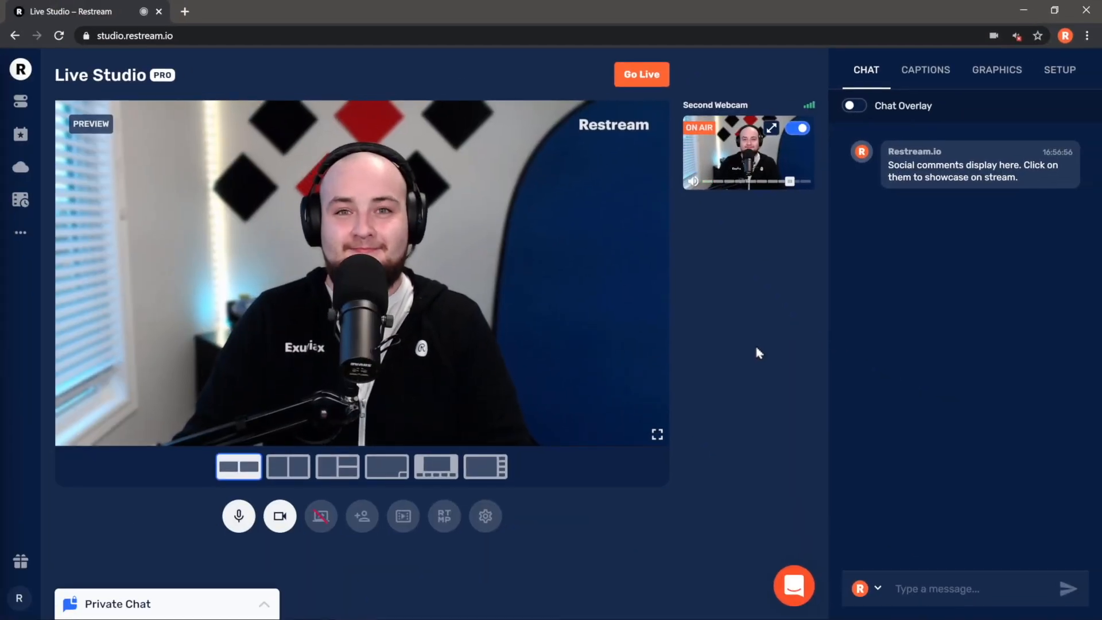
mouse_move(20, 168)
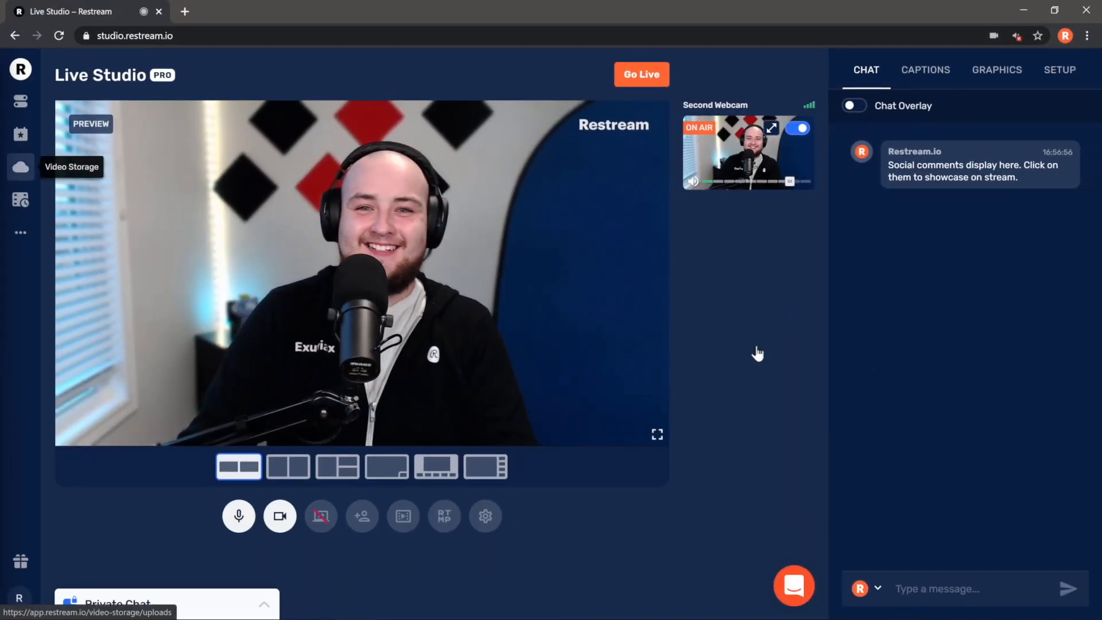
Locate the Apr 14, 2021 recording under Video Storage Recordings and choose Download from its menu.
click(21, 167)
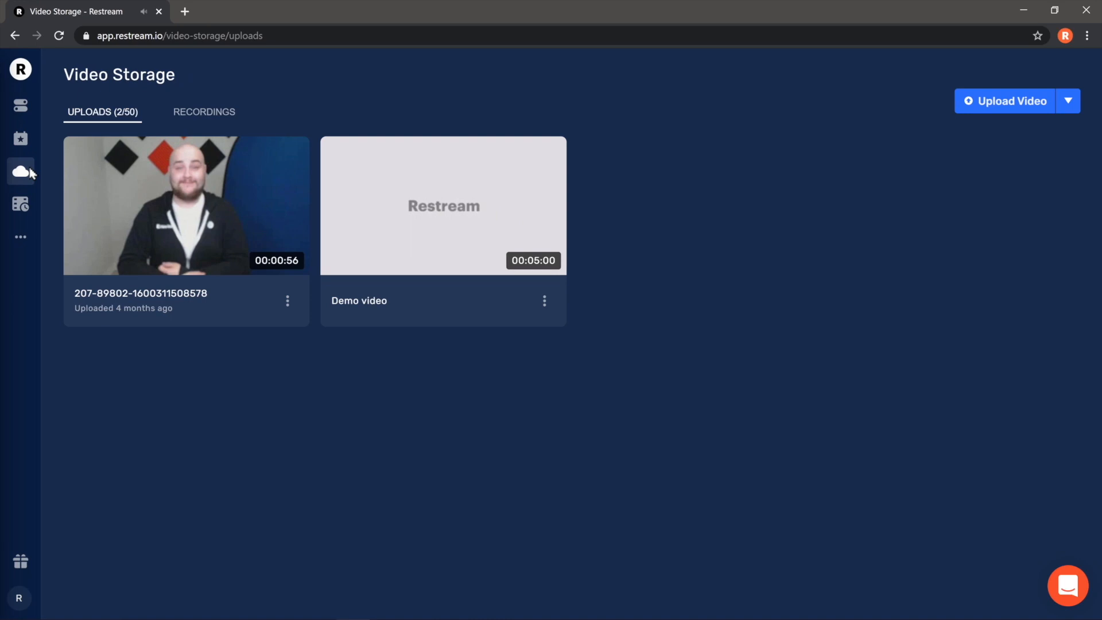
mouse_move(208, 124)
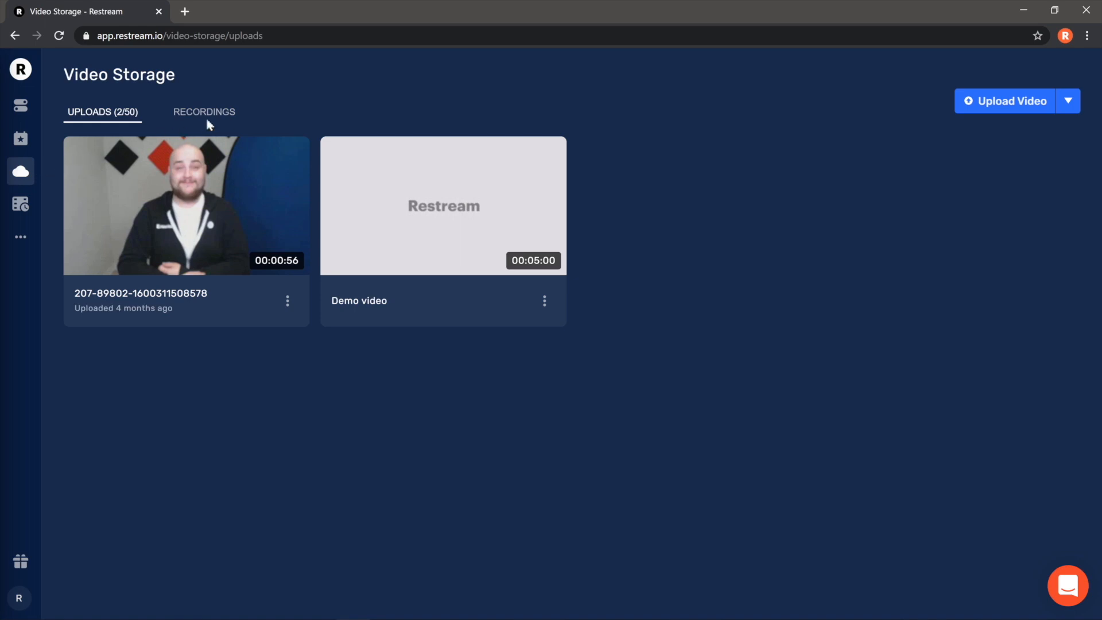
click(204, 112)
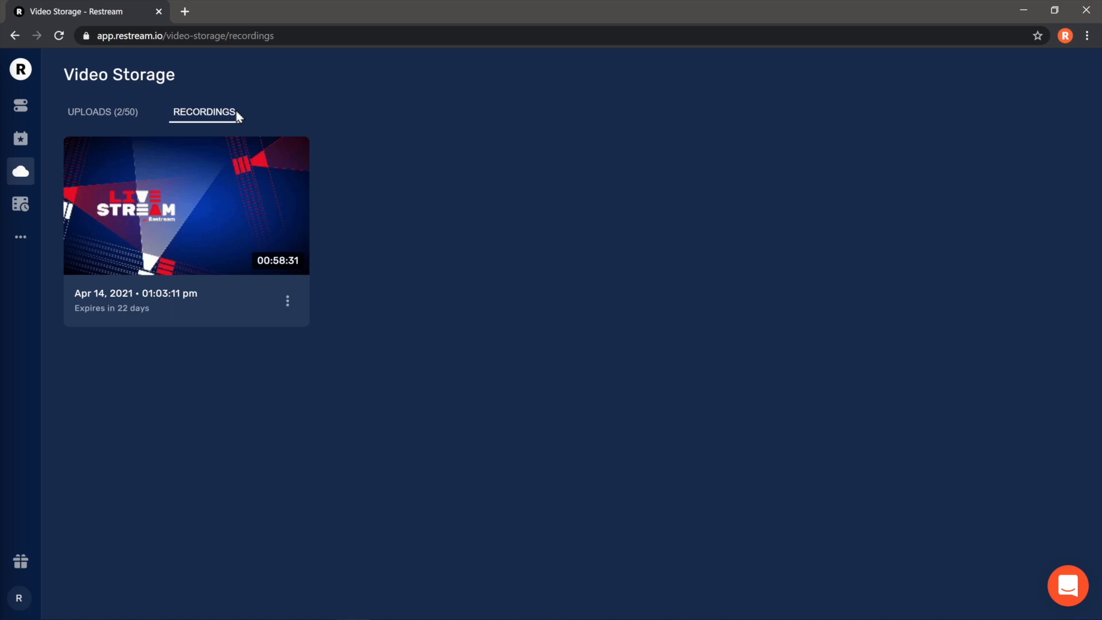
click(287, 300)
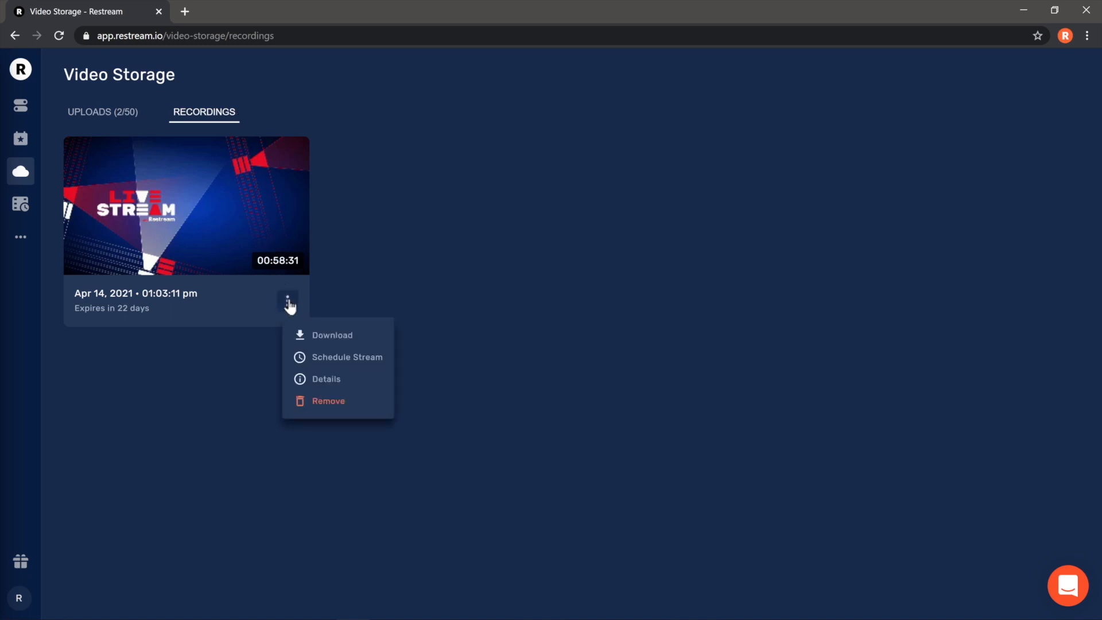
mouse_move(291, 314)
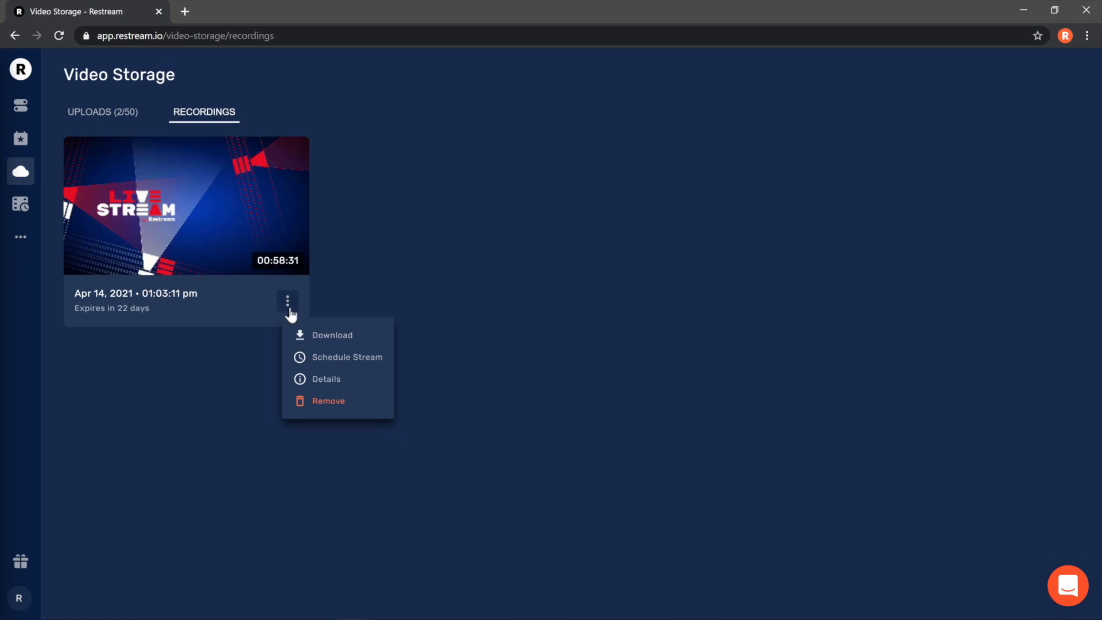
click(331, 334)
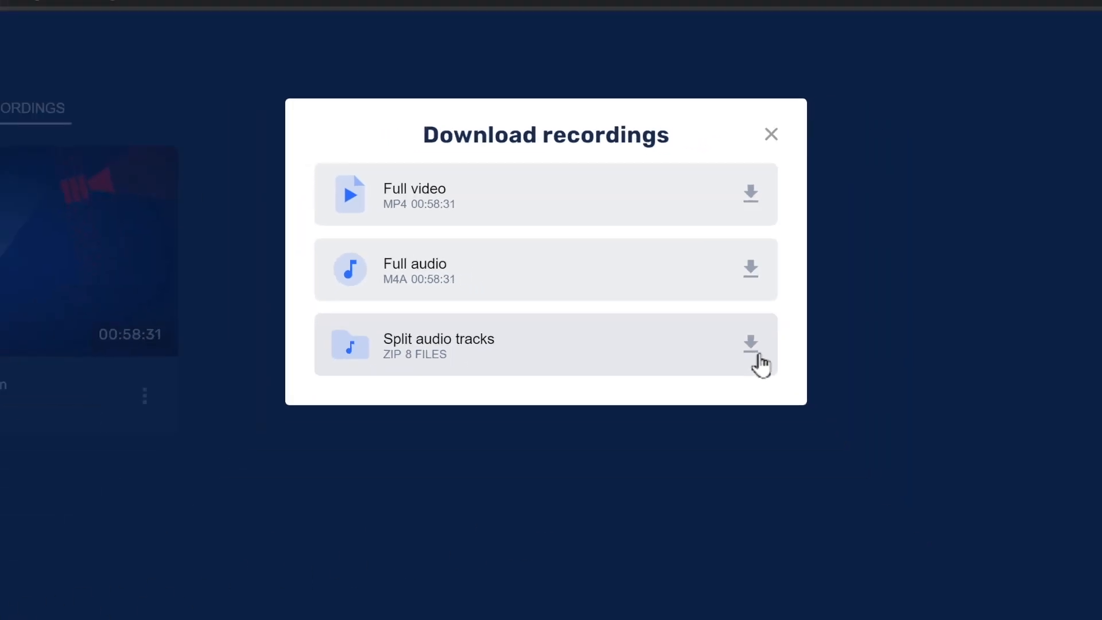
Download the Split audio tracks option as a ZIP of 8 files.
click(751, 345)
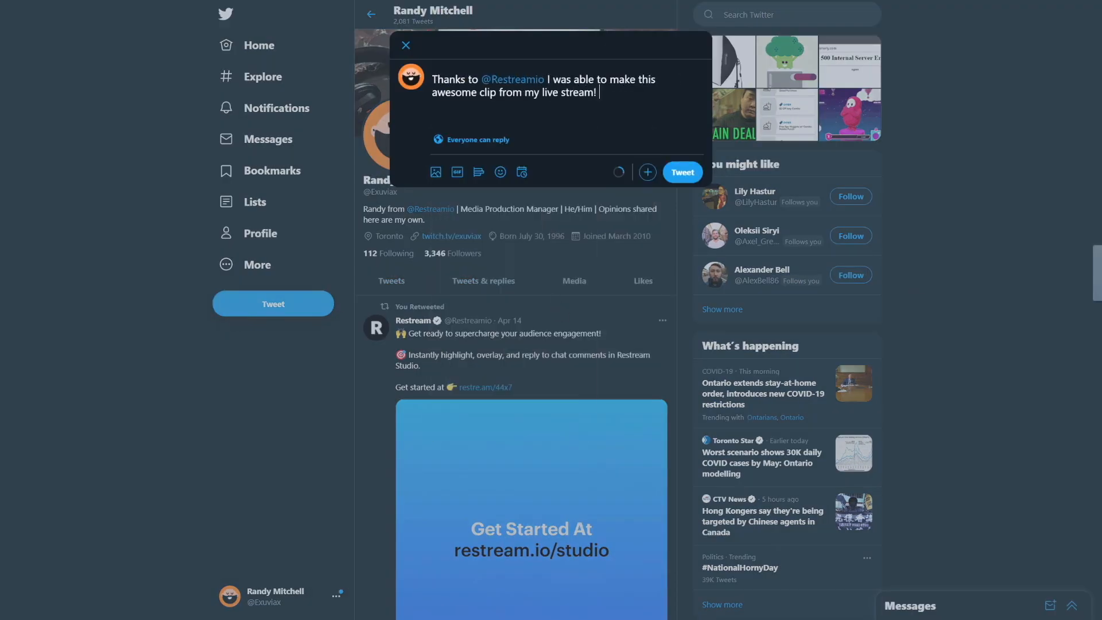
click(435, 171)
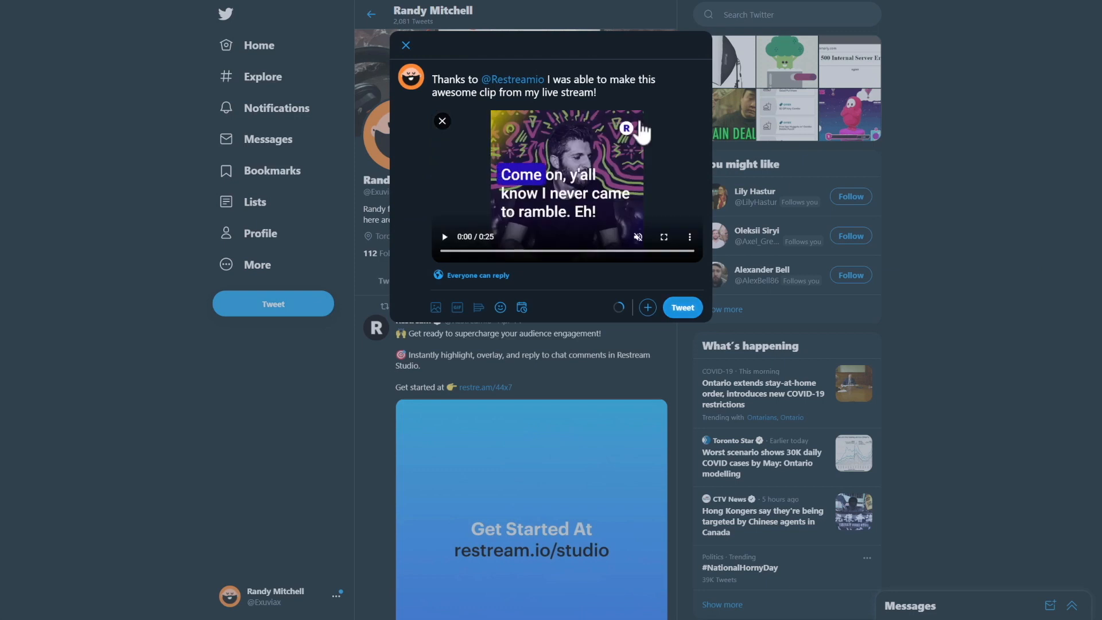